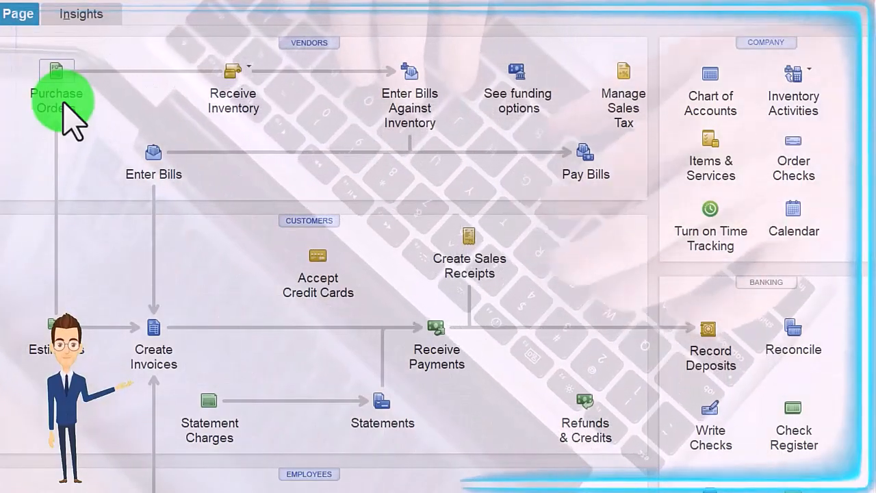
# - Start a new blank purchase order from the Home page's Vendors area
pyautogui.click(58, 93)
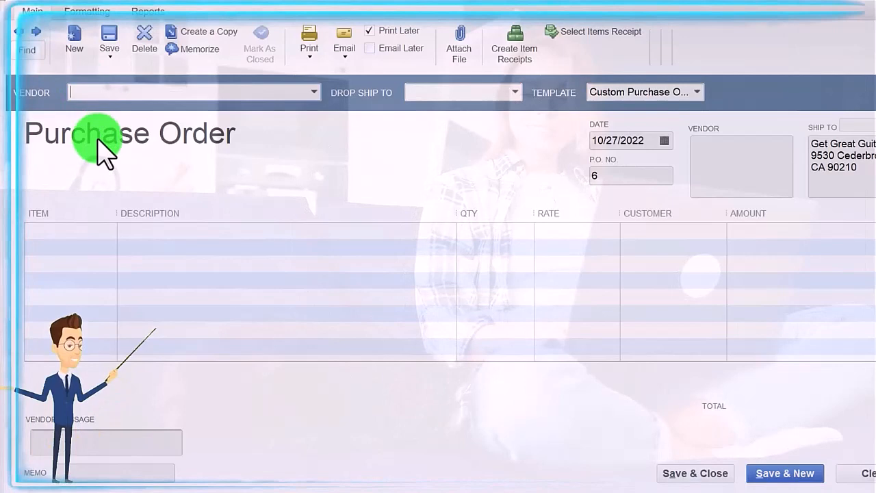
# - Set the vendor to Fender, quick-adding Fender as a new vendor
pyautogui.write('Fender')
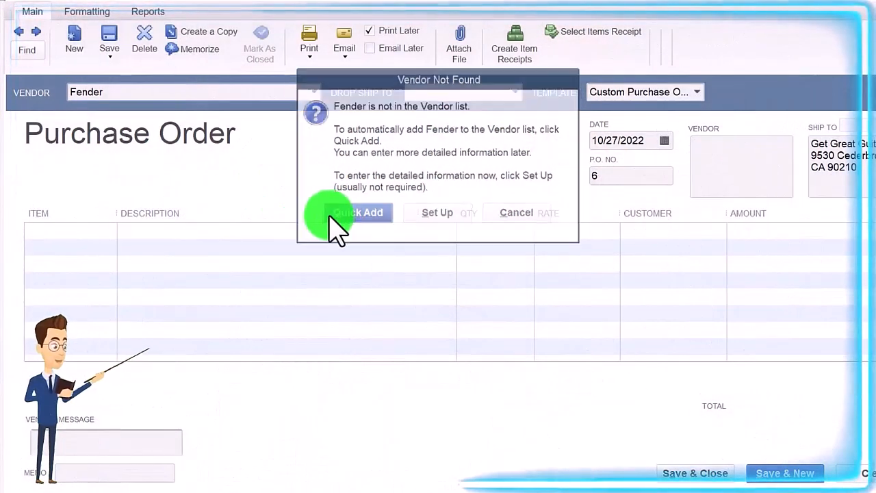
pyautogui.click(368, 212)
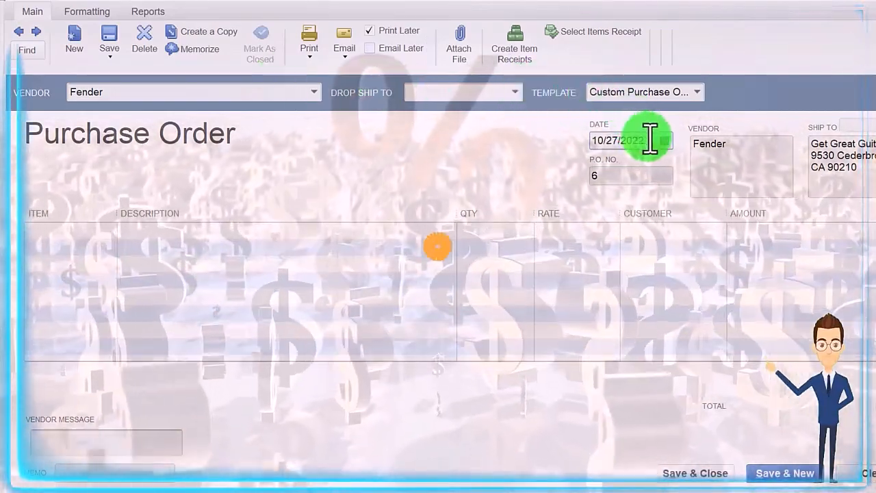
# - Change the purchase order date to 02/09
pyautogui.write('0209')
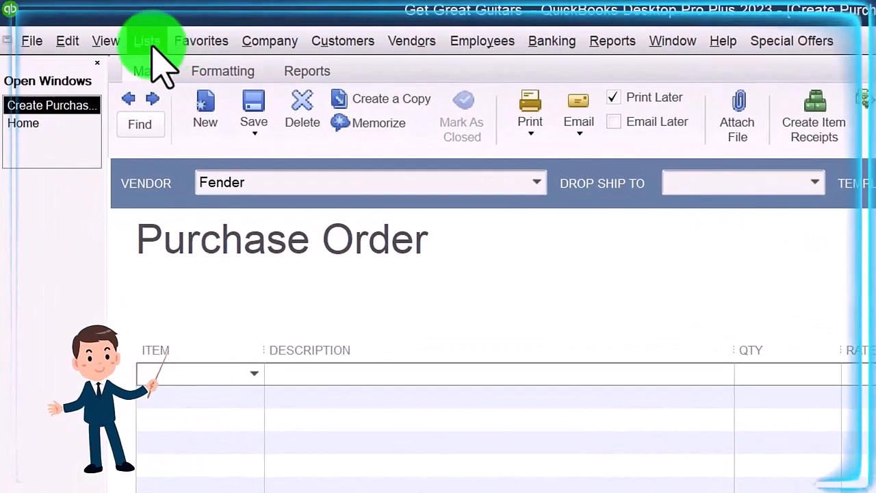
# - Bring up the Item List to begin creating a new item
pyautogui.click(147, 41)
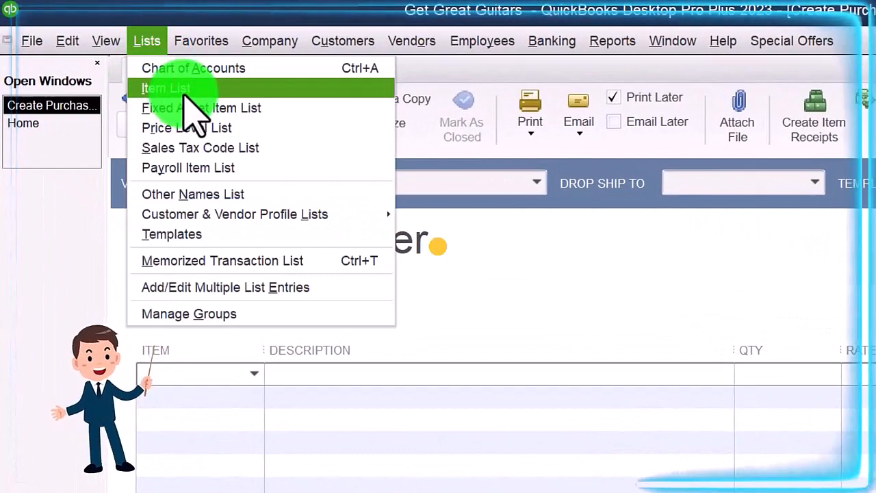
pyautogui.click(164, 87)
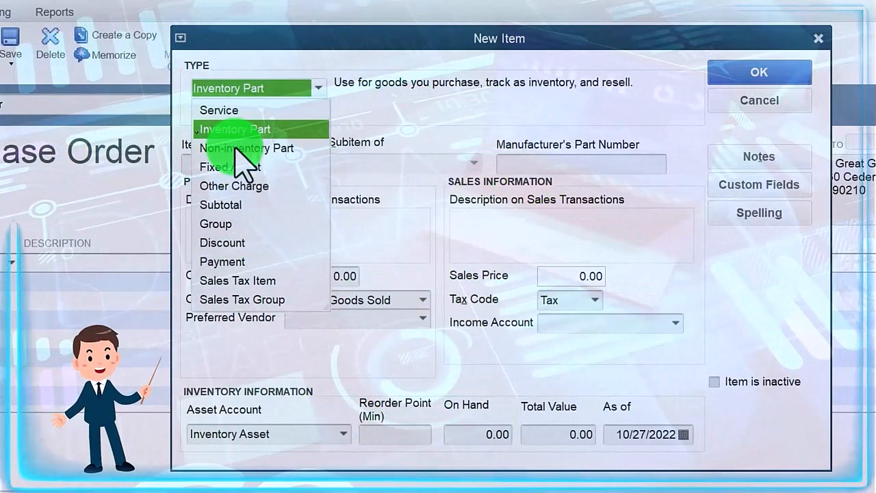
# - Define inventory part SQ, described as Squire, cost 168.00, preferred vendor Fender
pyautogui.click(234, 129)
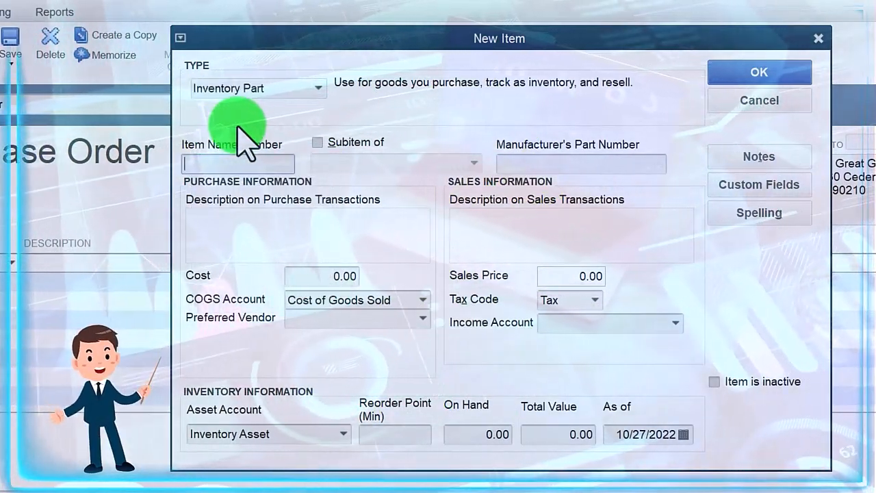
pyautogui.write('SQ')
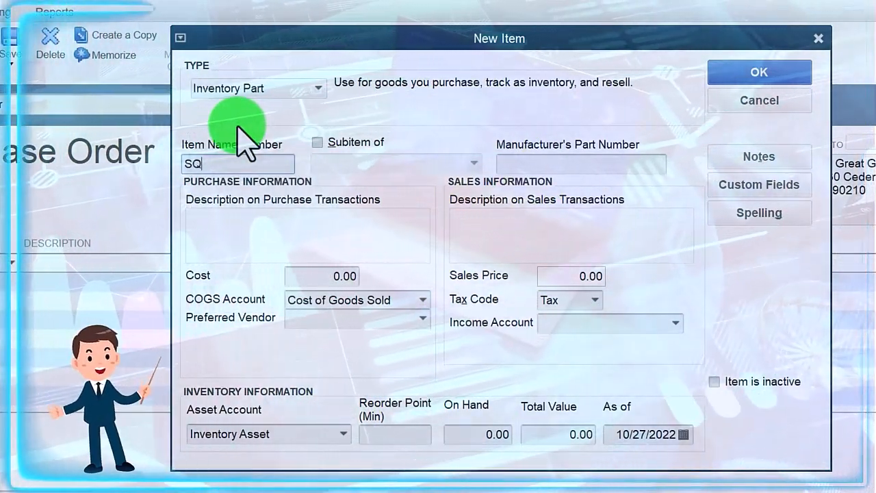
pyautogui.click(304, 232)
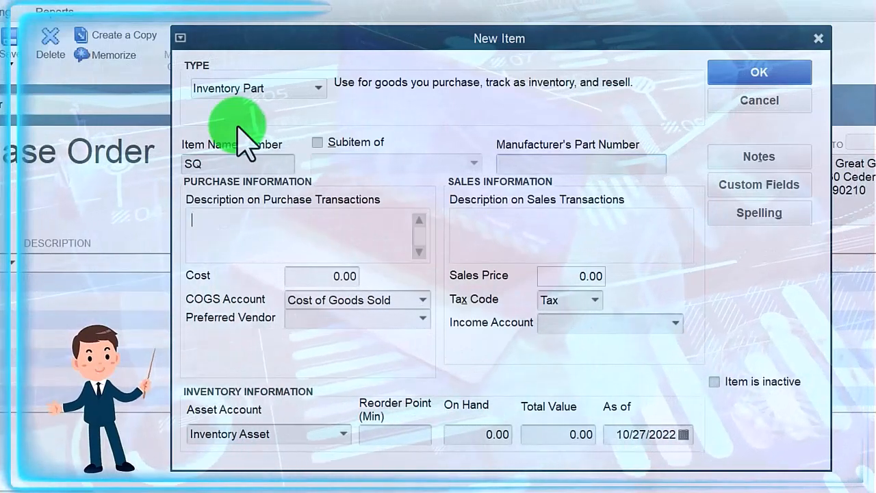
pyautogui.write('Squire')
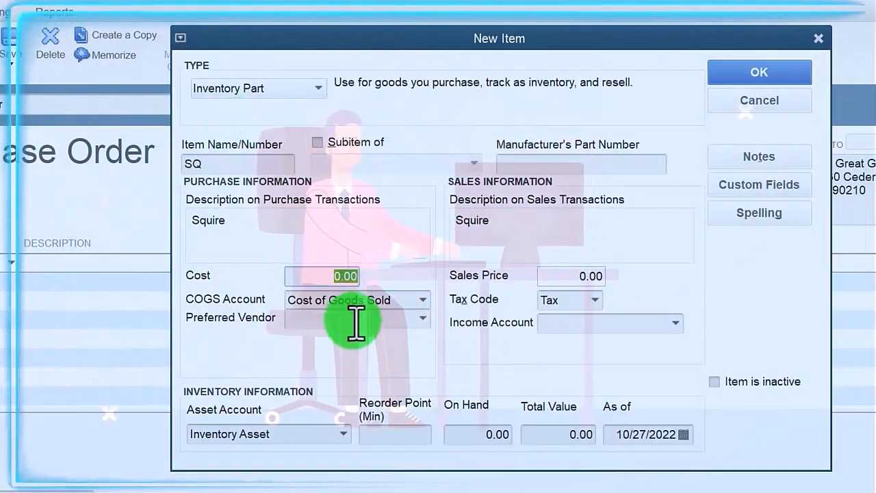
pyautogui.write('168')
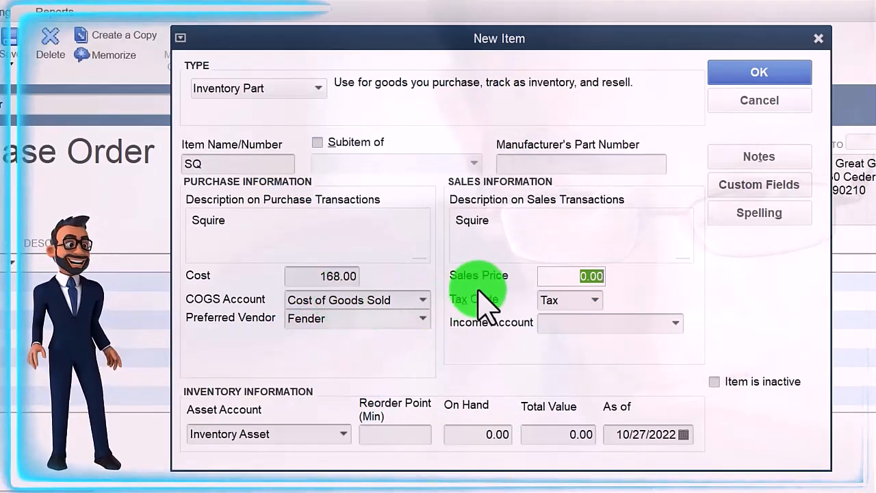
# - Give SQ a 244.00 sales price and Sales income account, then save the item
pyautogui.write('244')
pyautogui.click(609, 323)
pyautogui.write('S')
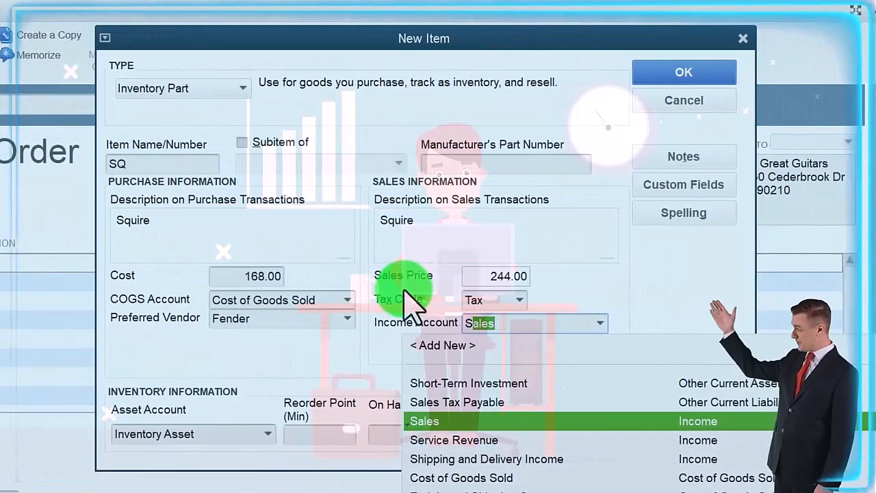
pyautogui.click(425, 421)
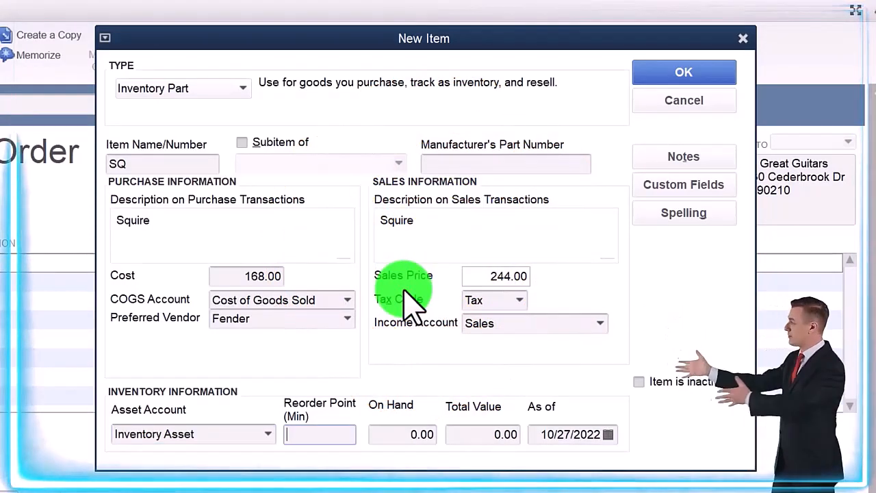
pyautogui.click(402, 434)
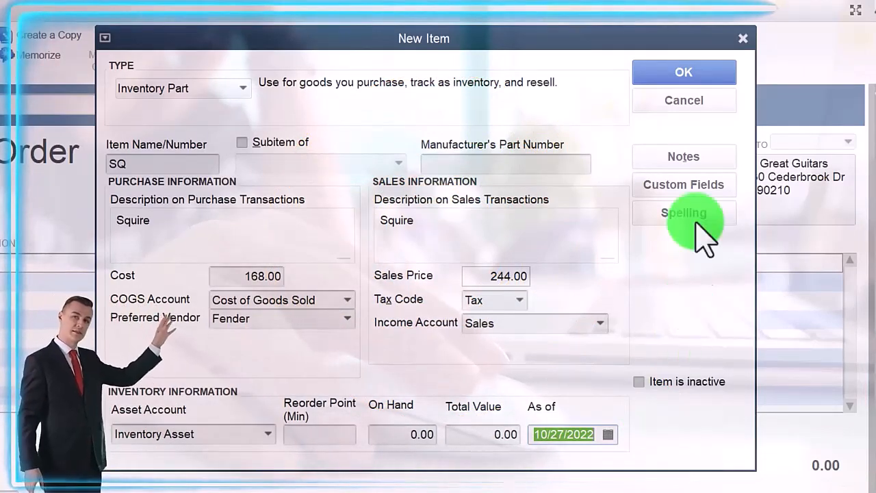
pyautogui.click(683, 72)
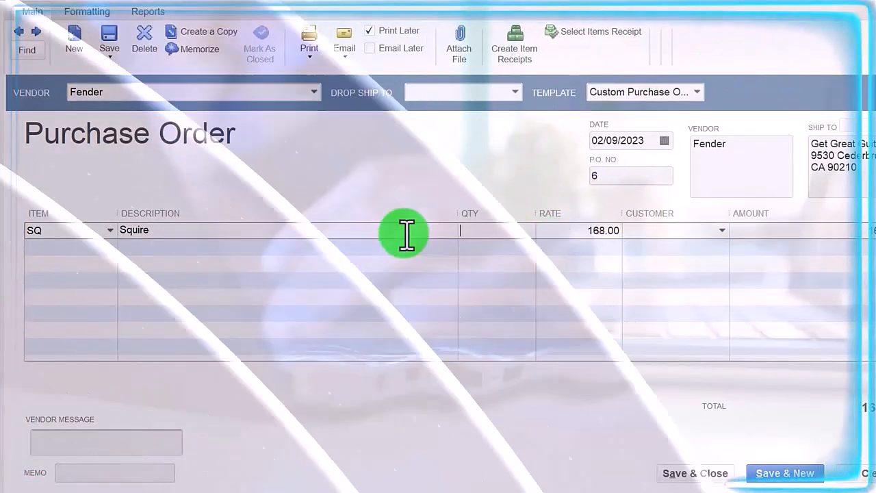
# - Order quantity 20 for customer New Music Stuff, quick-adding it as a new customer
pyautogui.write('20')
pyautogui.click(674, 230)
pyautogui.write('New Music Stuff')
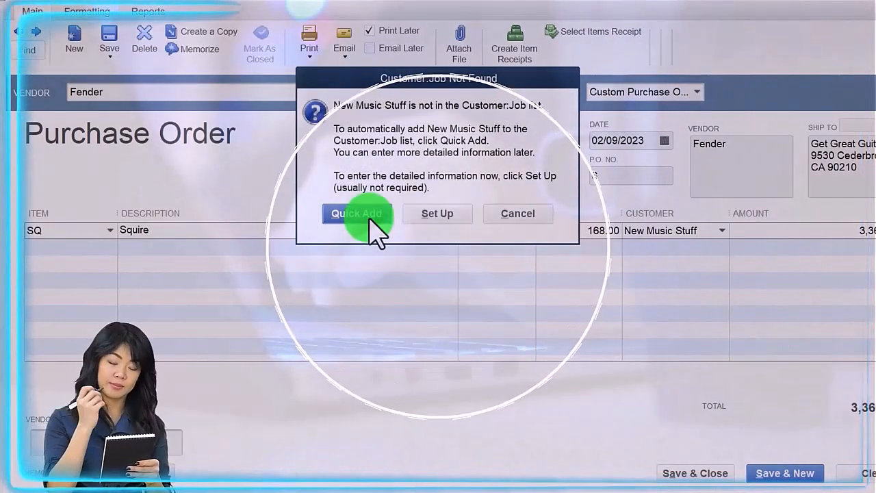
pyautogui.click(356, 214)
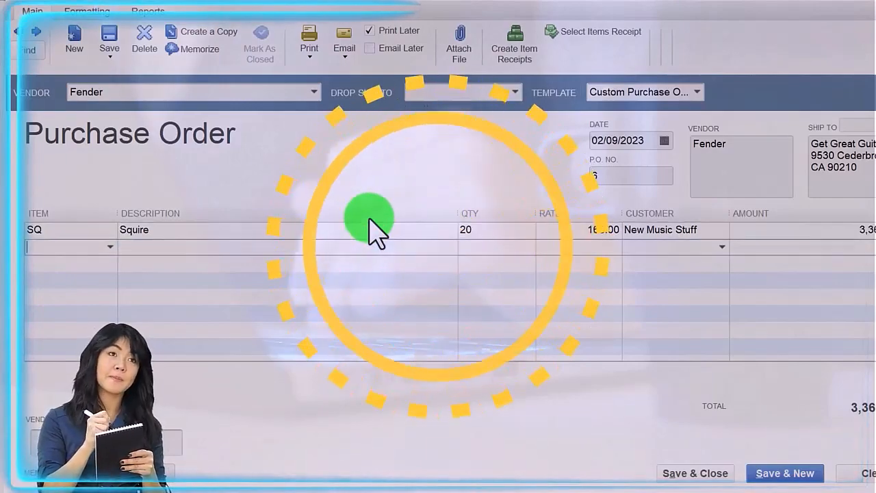